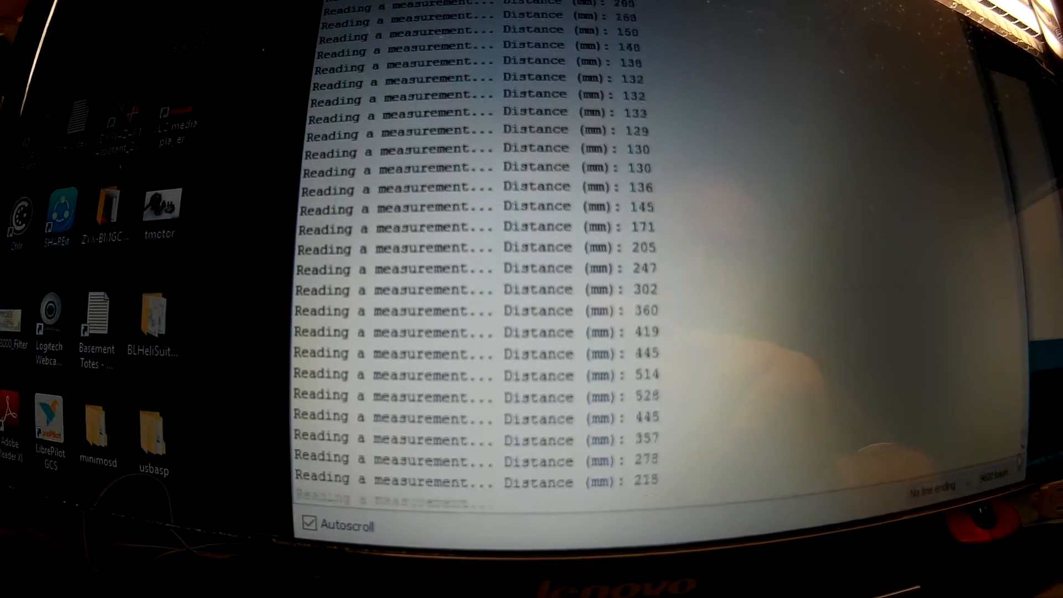
scroll("down", 3)
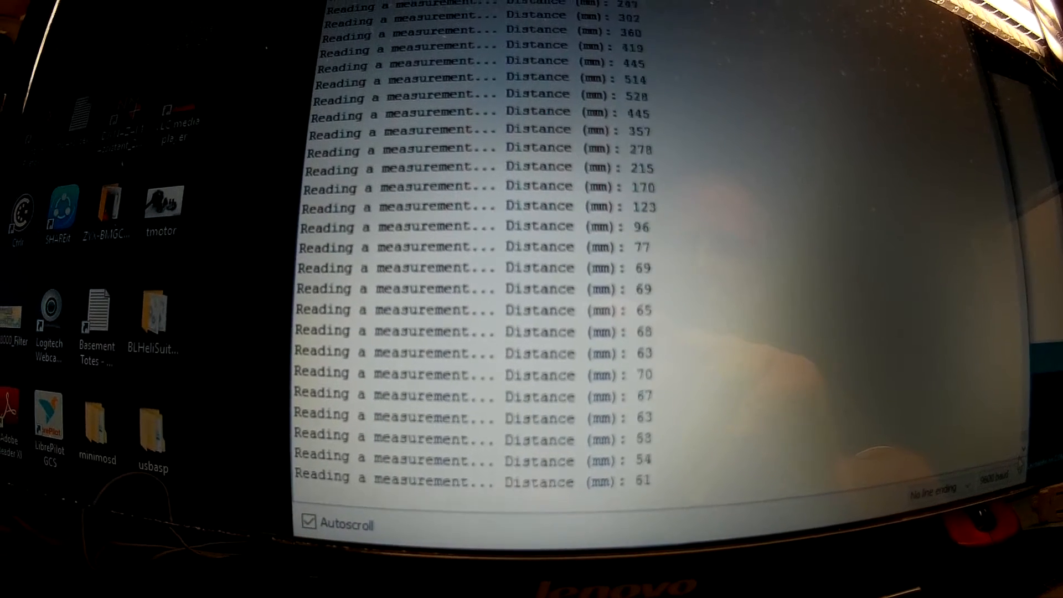